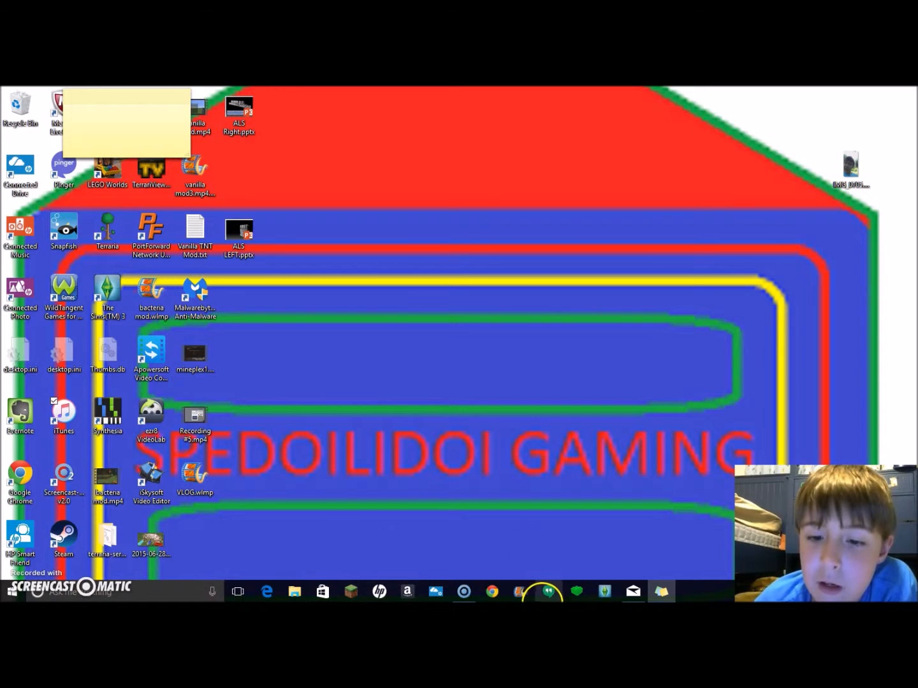
In Mail, follow the Epic PC!!! email's pcpartpicker.com link to the part list
{"action": "left_click", "coordinate": [632, 591]}
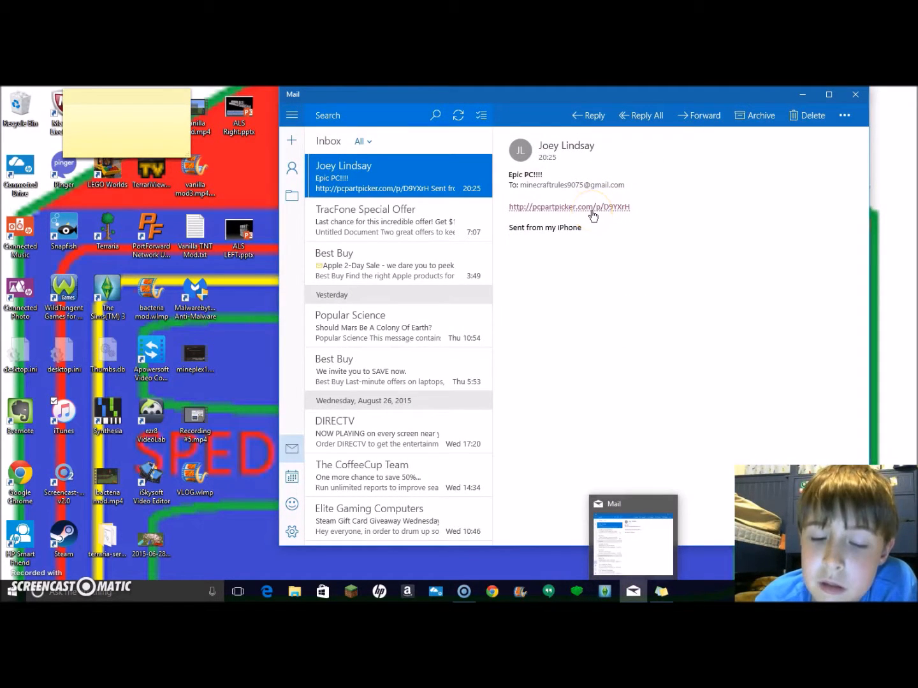
{"action": "left_click", "coordinate": [568, 207]}
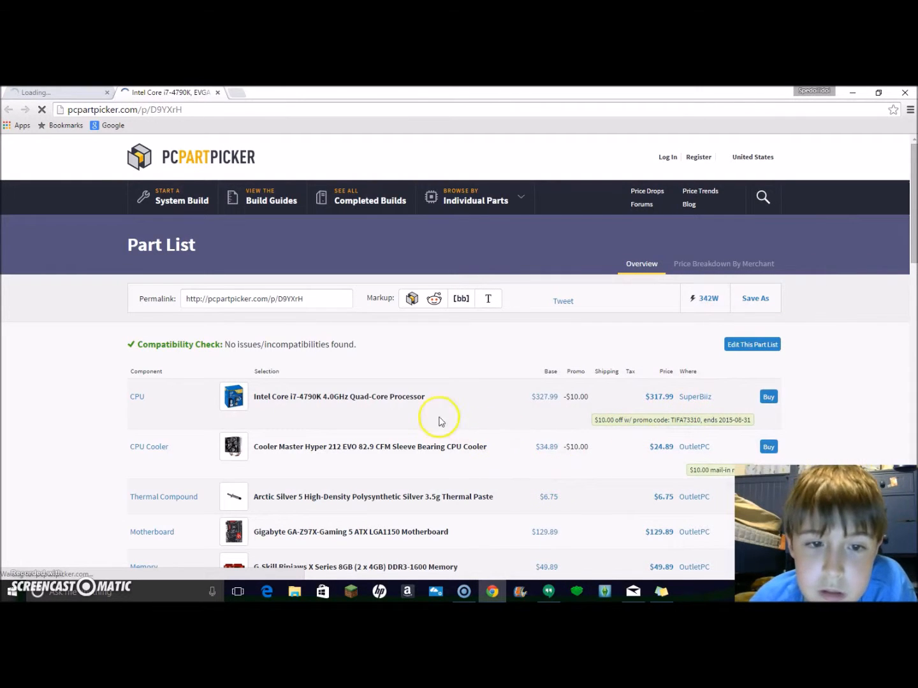
Scroll the i7-4790K part list to the compatibility check and CPU-through-storage rows
{"action": "scroll", "scroll_direction": "down", "scroll_amount": 3}
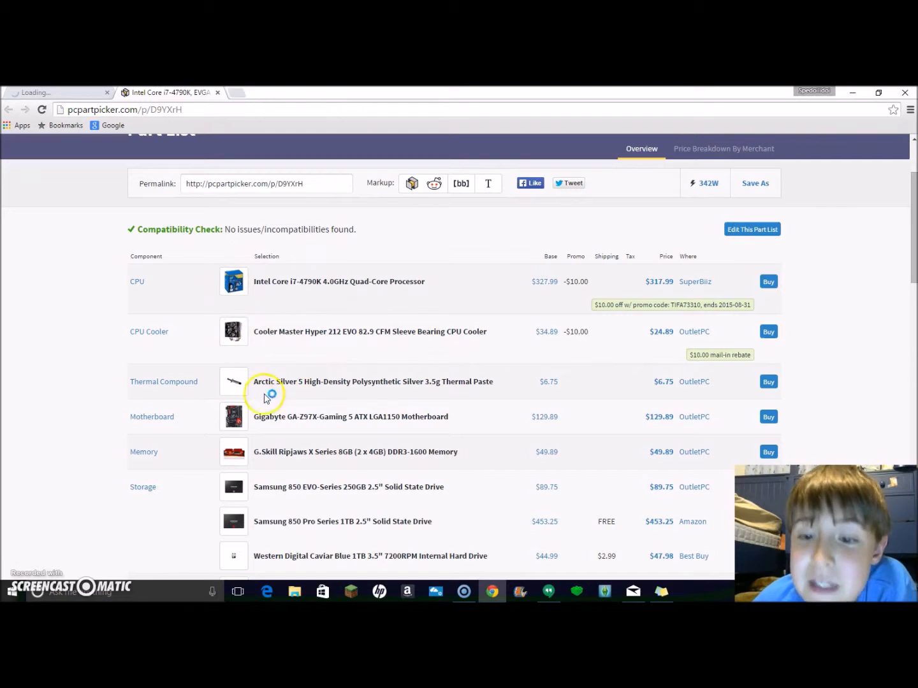
{"action": "mouse_move", "coordinate": [279, 291]}
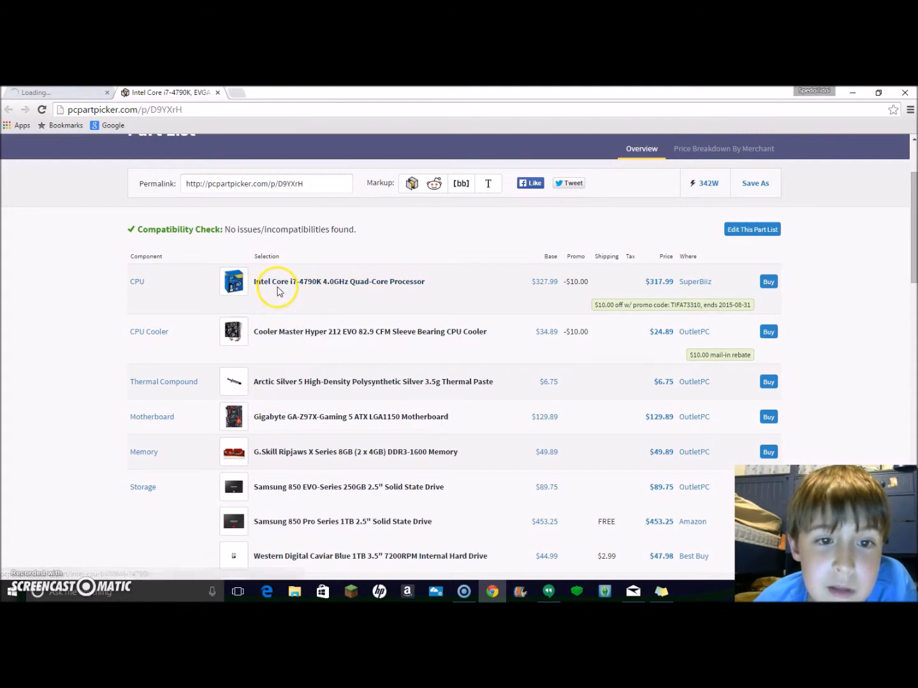
{"action": "left_click", "coordinate": [548, 592]}
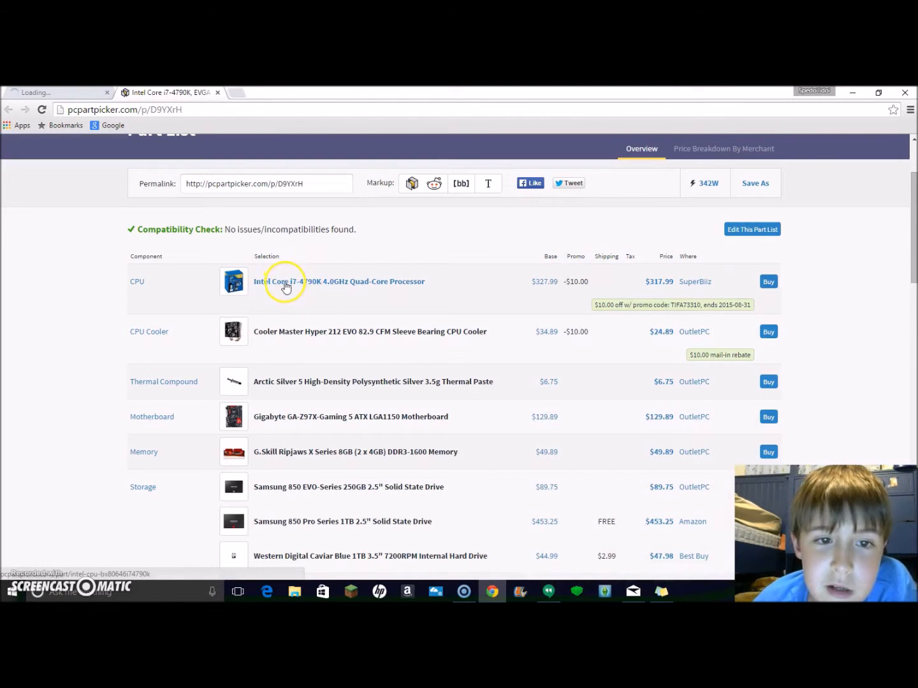
{"action": "mouse_move", "coordinate": [254, 290]}
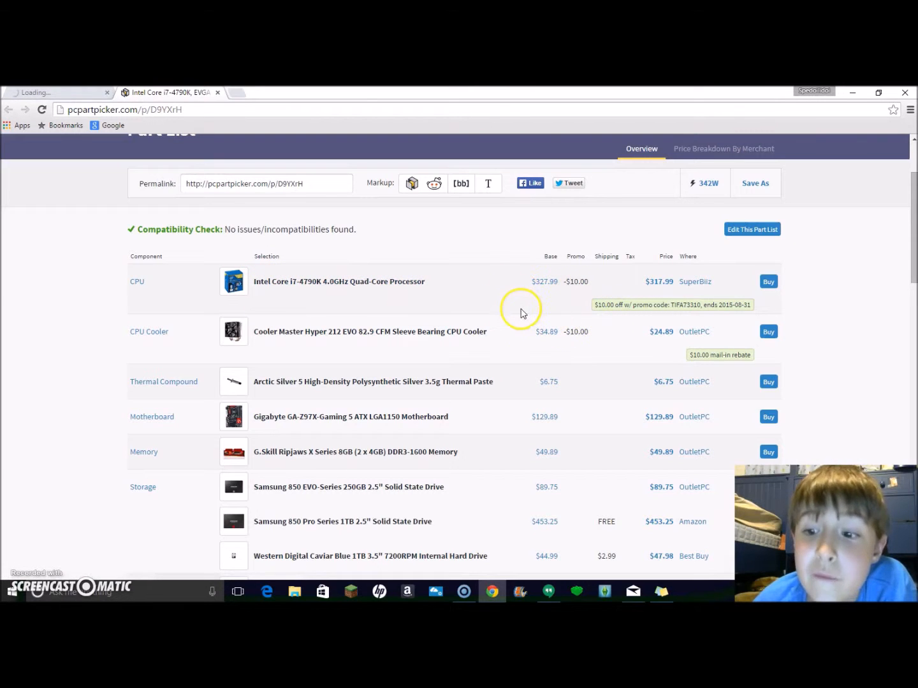
{"action": "mouse_move", "coordinate": [471, 302]}
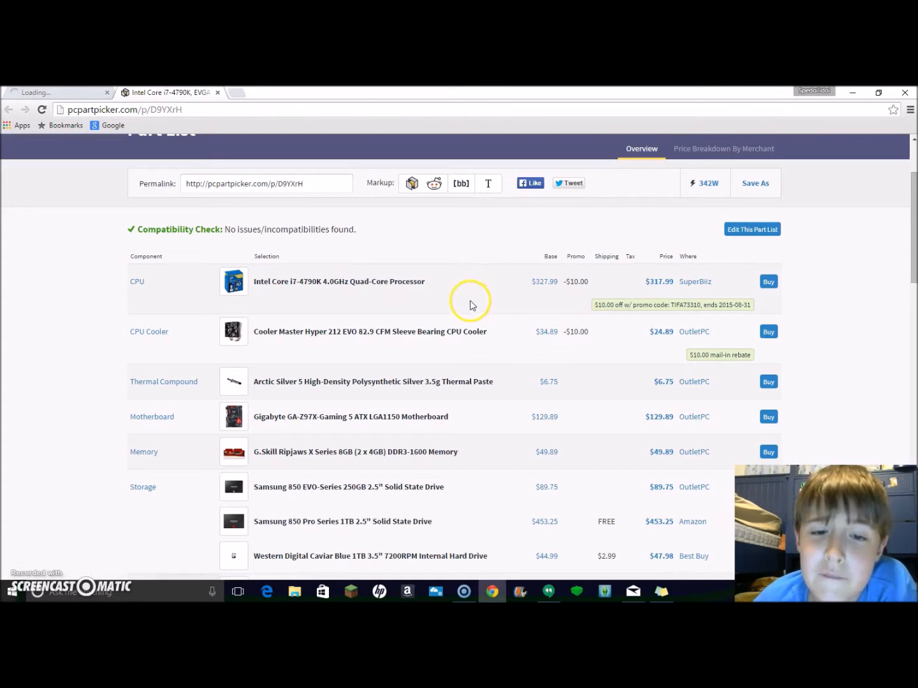
{"action": "mouse_move", "coordinate": [261, 297]}
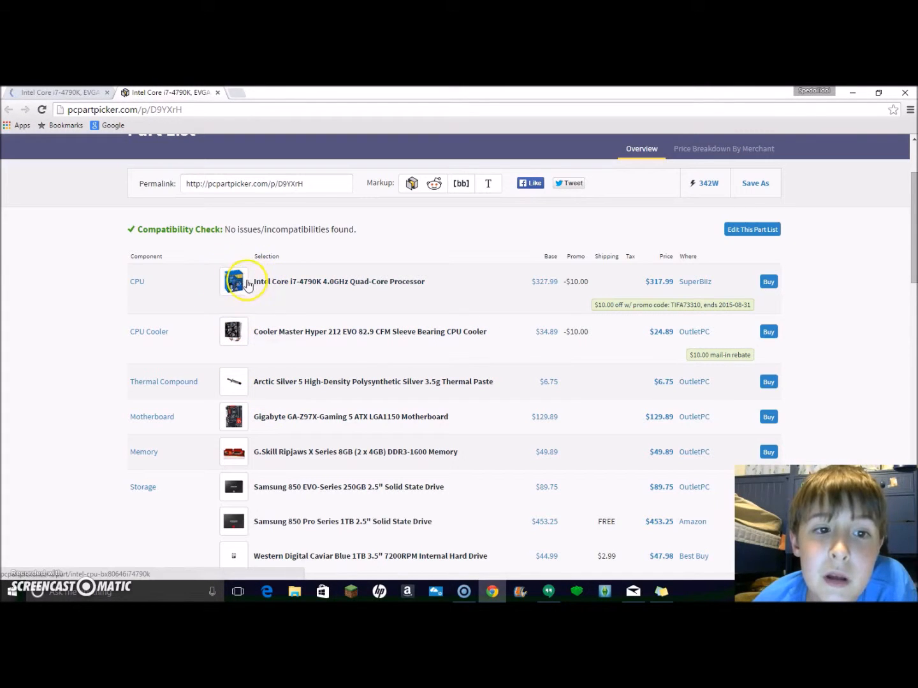
{"action": "mouse_move", "coordinate": [244, 282]}
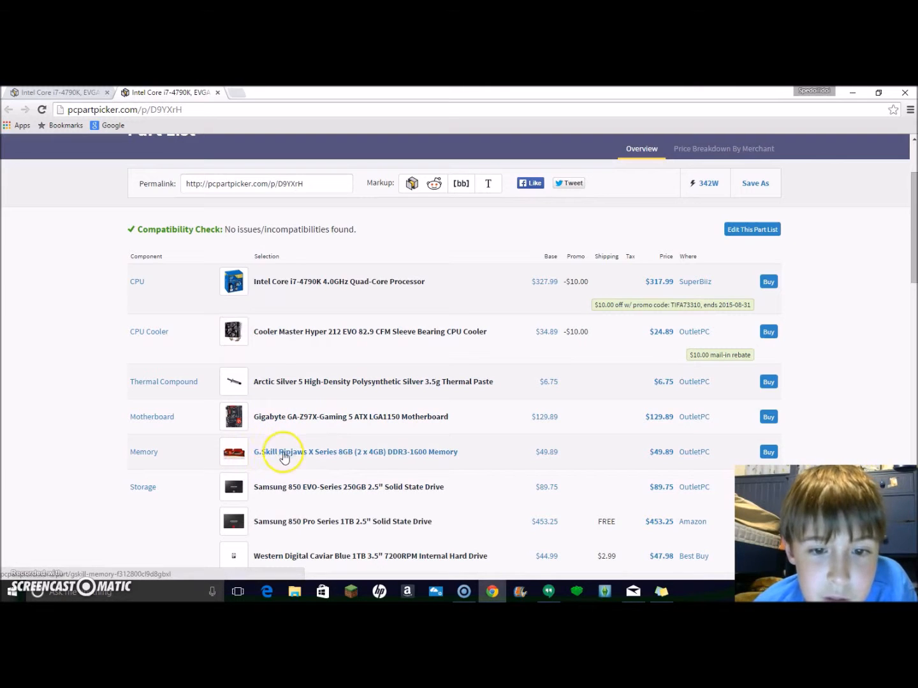
{"action": "mouse_move", "coordinate": [322, 441]}
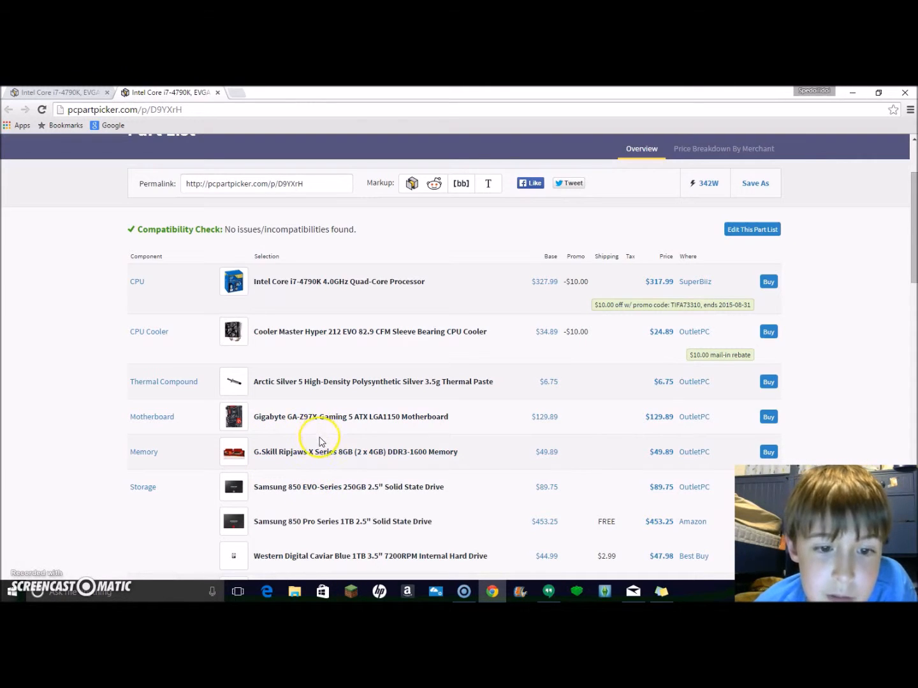
{"action": "mouse_move", "coordinate": [330, 515]}
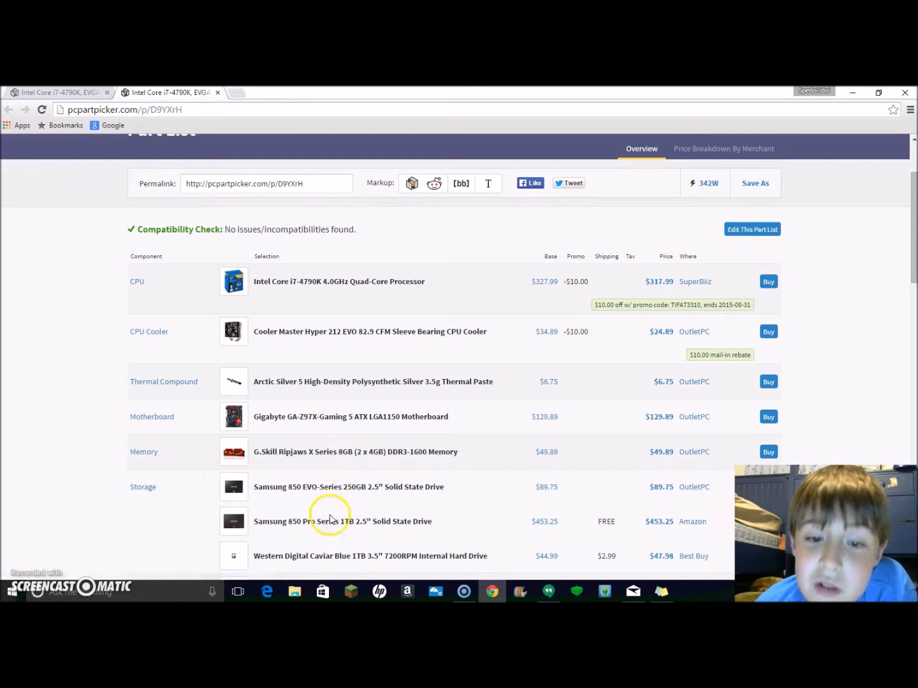
{"action": "mouse_move", "coordinate": [475, 526]}
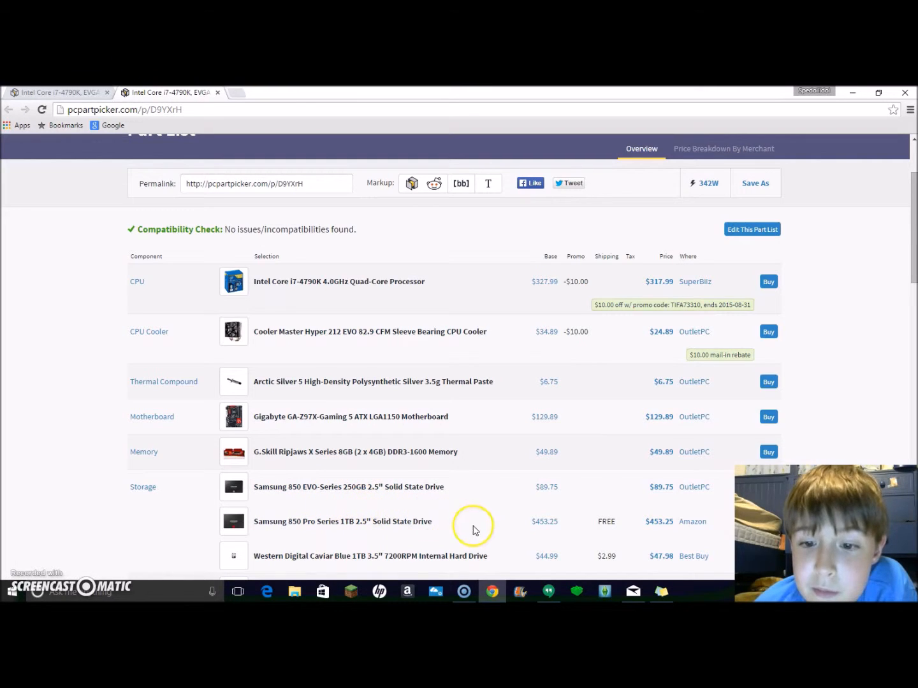
{"action": "mouse_move", "coordinate": [528, 507]}
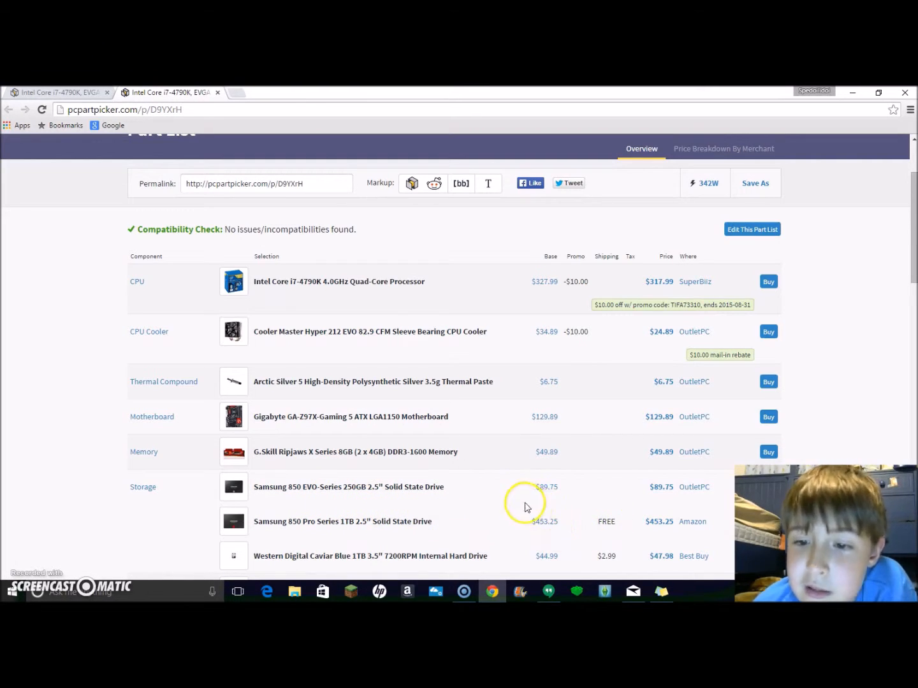
{"action": "mouse_move", "coordinate": [565, 368]}
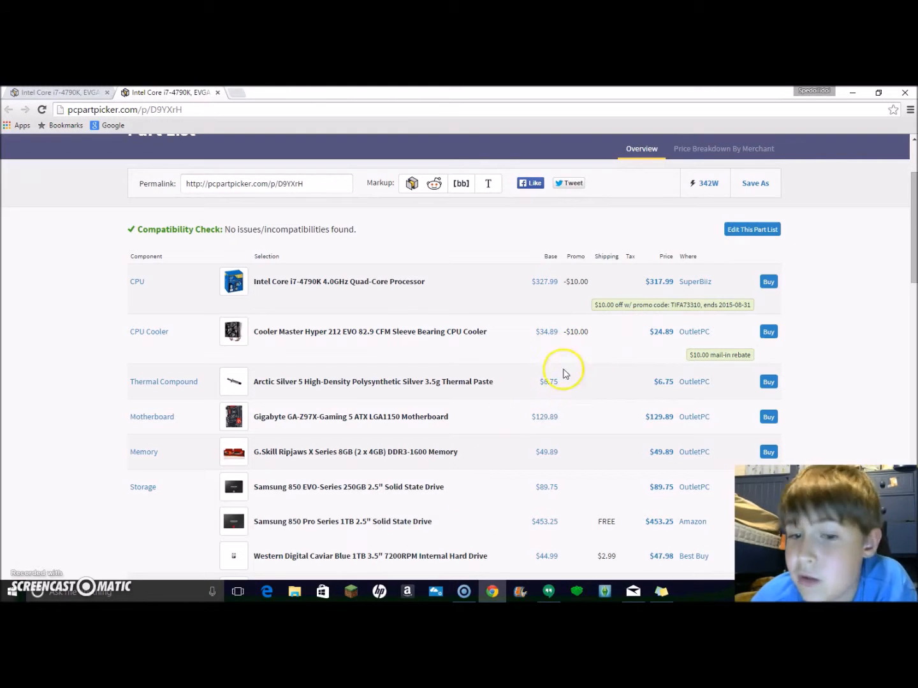
{"action": "mouse_move", "coordinate": [386, 491]}
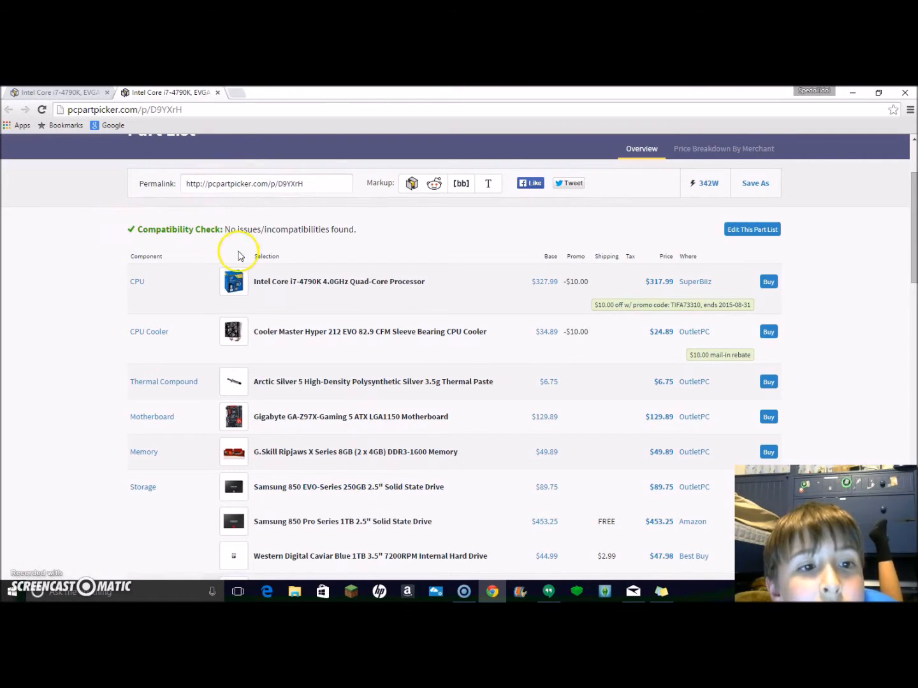
{"action": "mouse_move", "coordinate": [307, 527]}
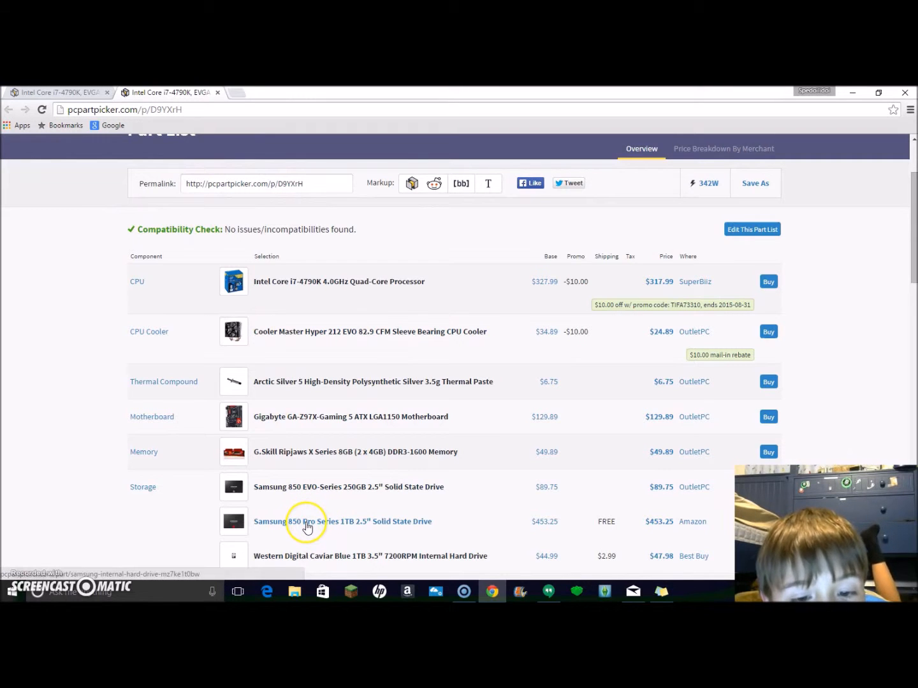
{"action": "mouse_move", "coordinate": [286, 547]}
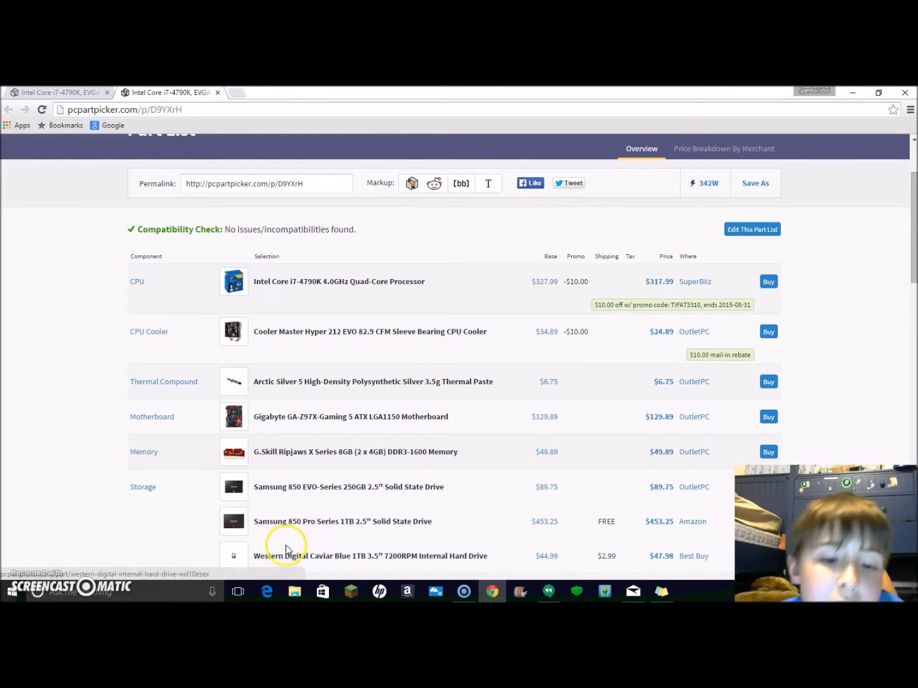
{"action": "mouse_move", "coordinate": [270, 560]}
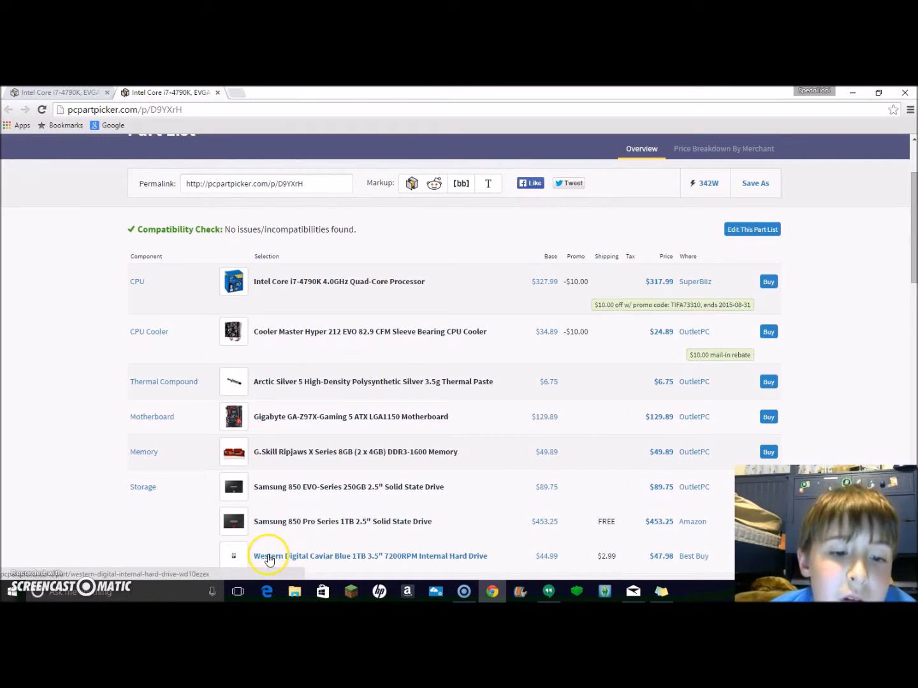
Scroll past video card, case and PSU to the Wi-Fi adapter, case fan and fan controller
{"action": "scroll", "scroll_direction": "down", "scroll_amount": 3}
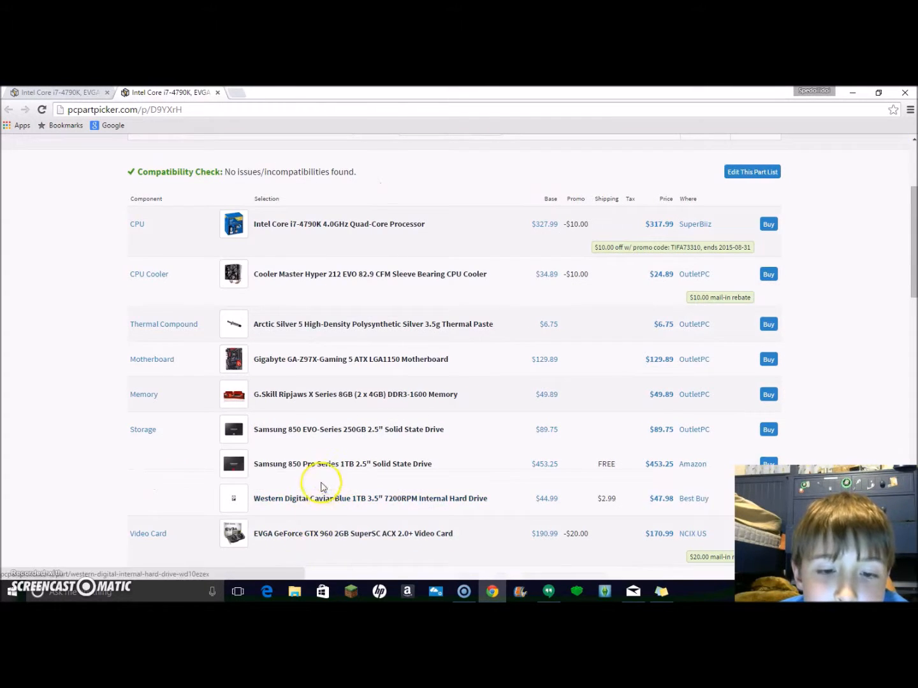
{"action": "mouse_move", "coordinate": [291, 459]}
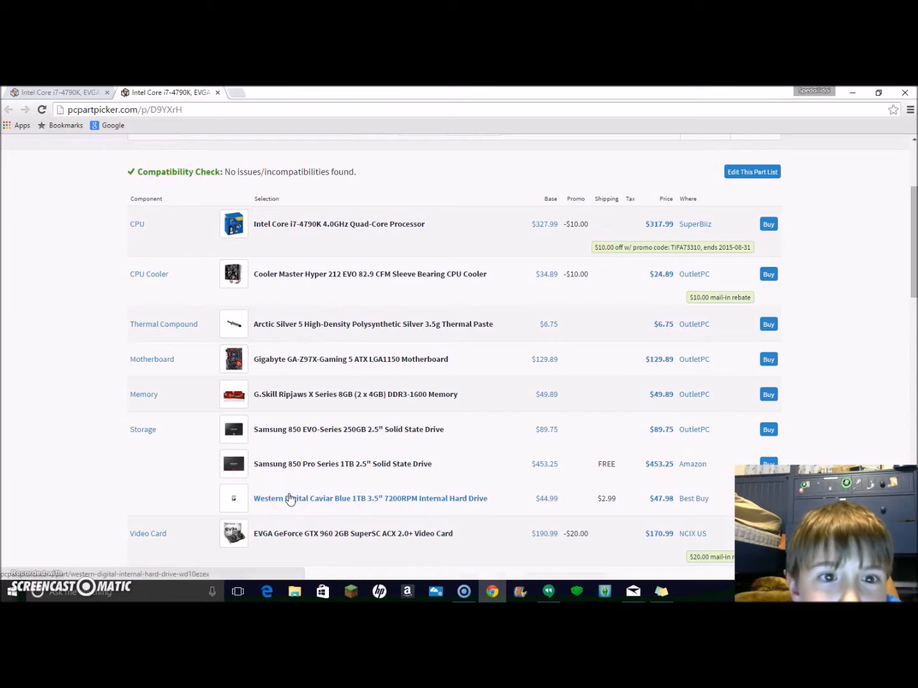
{"action": "scroll", "scroll_direction": "down", "scroll_amount": 3}
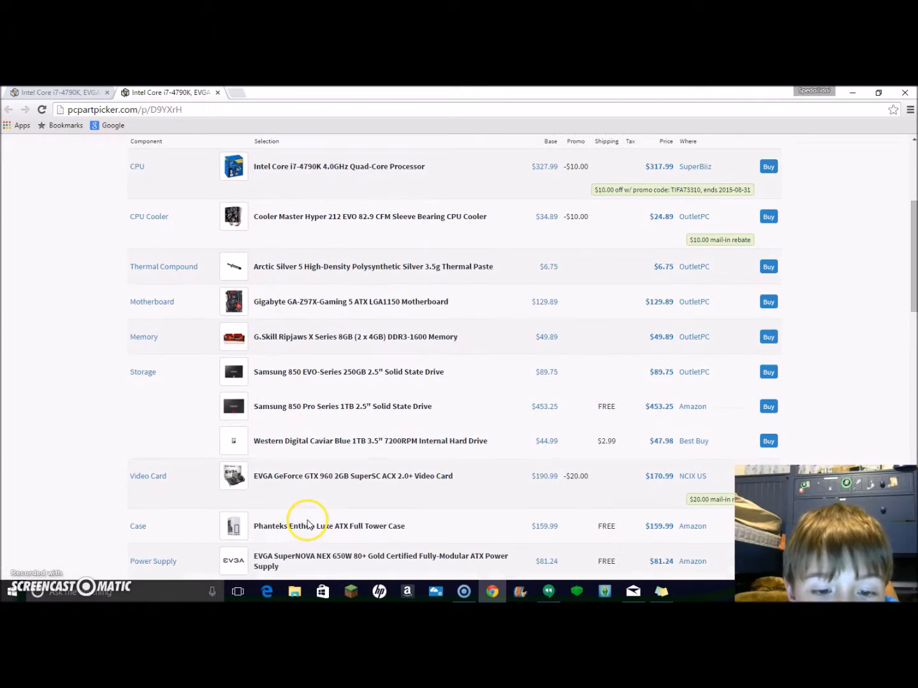
{"action": "mouse_move", "coordinate": [304, 480]}
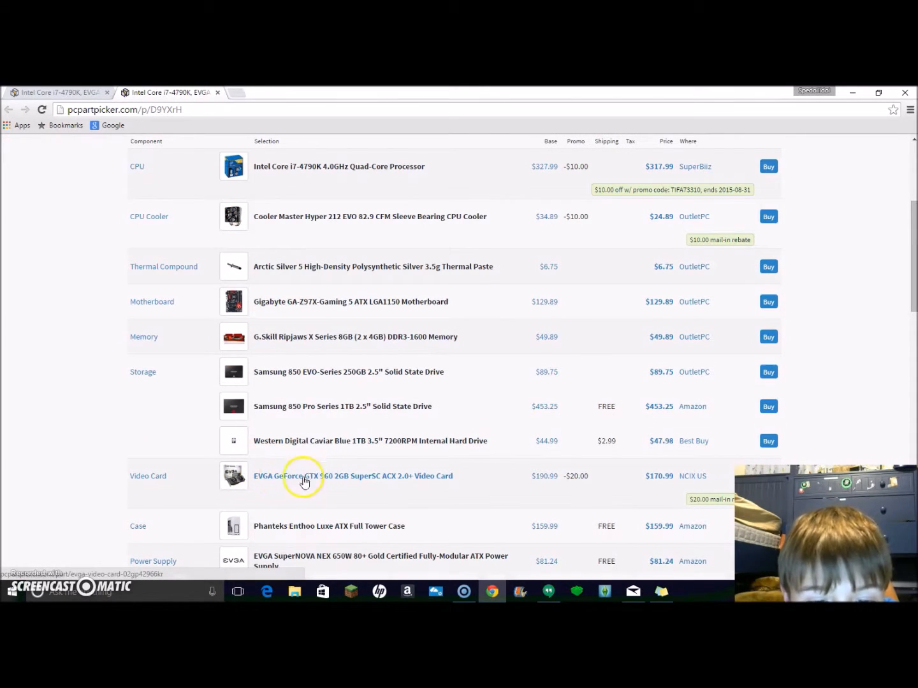
{"action": "scroll", "scroll_direction": "down", "scroll_amount": 3}
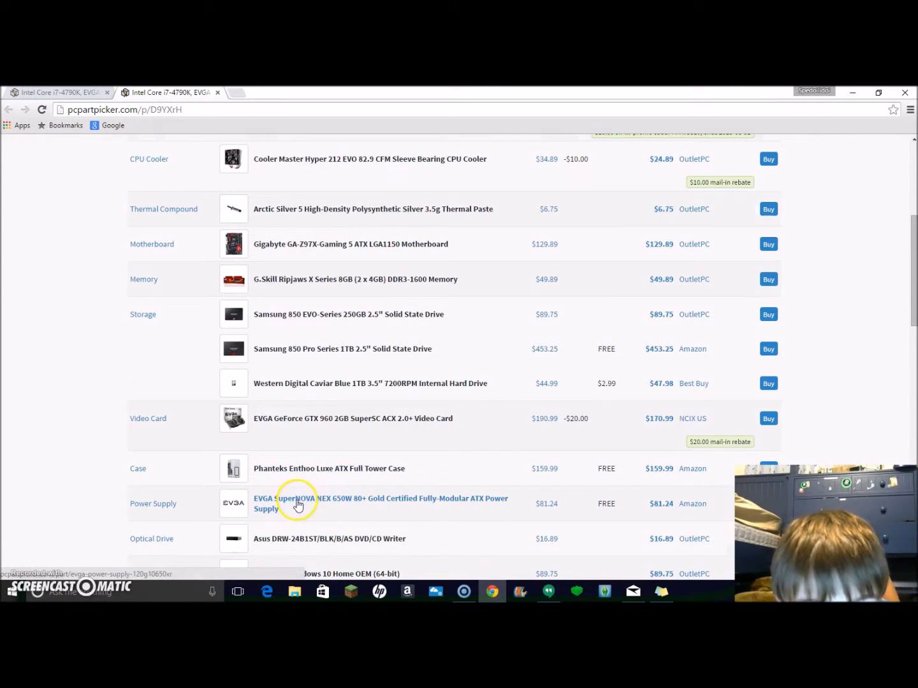
{"action": "scroll", "scroll_direction": "down", "scroll_amount": 3}
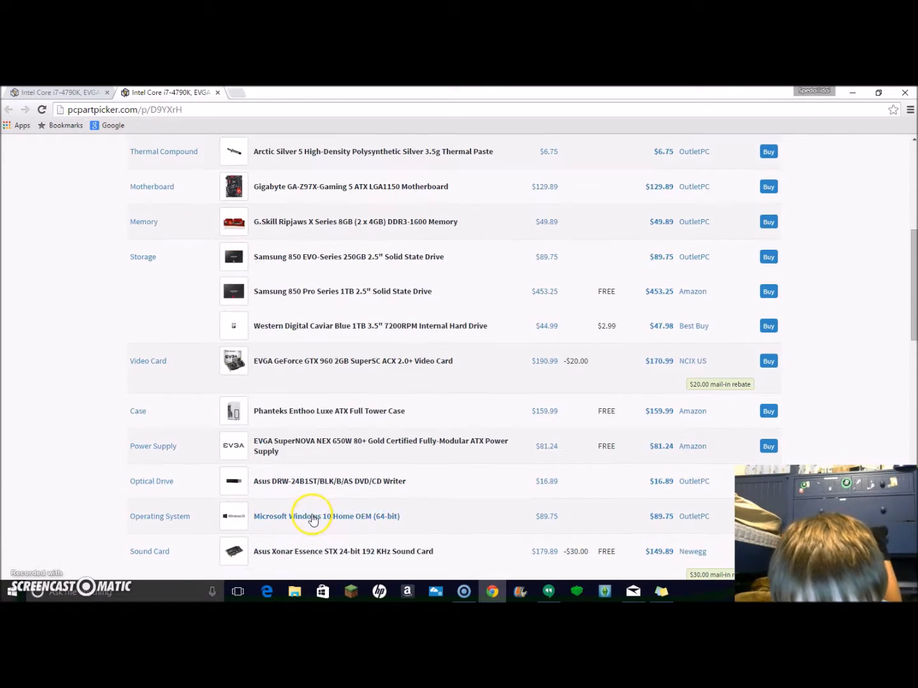
{"action": "mouse_move", "coordinate": [332, 490]}
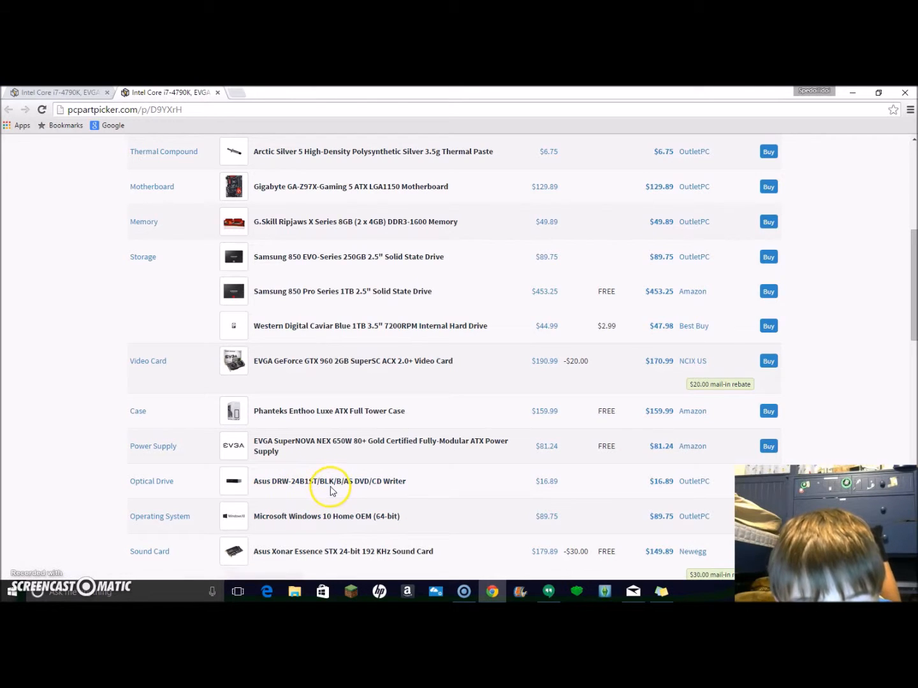
{"action": "mouse_move", "coordinate": [295, 518]}
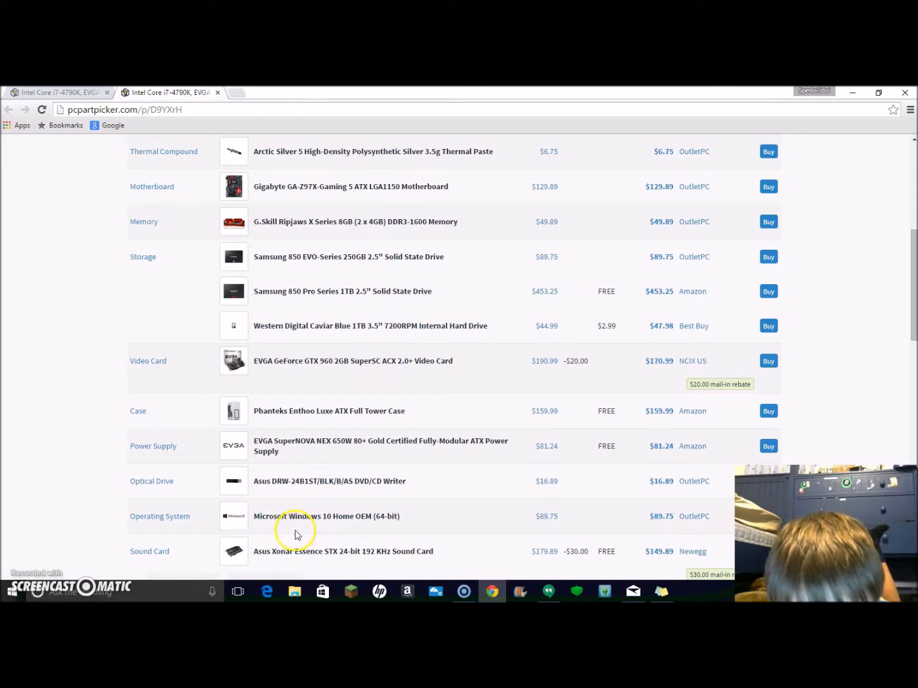
{"action": "scroll", "scroll_direction": "down", "scroll_amount": 3}
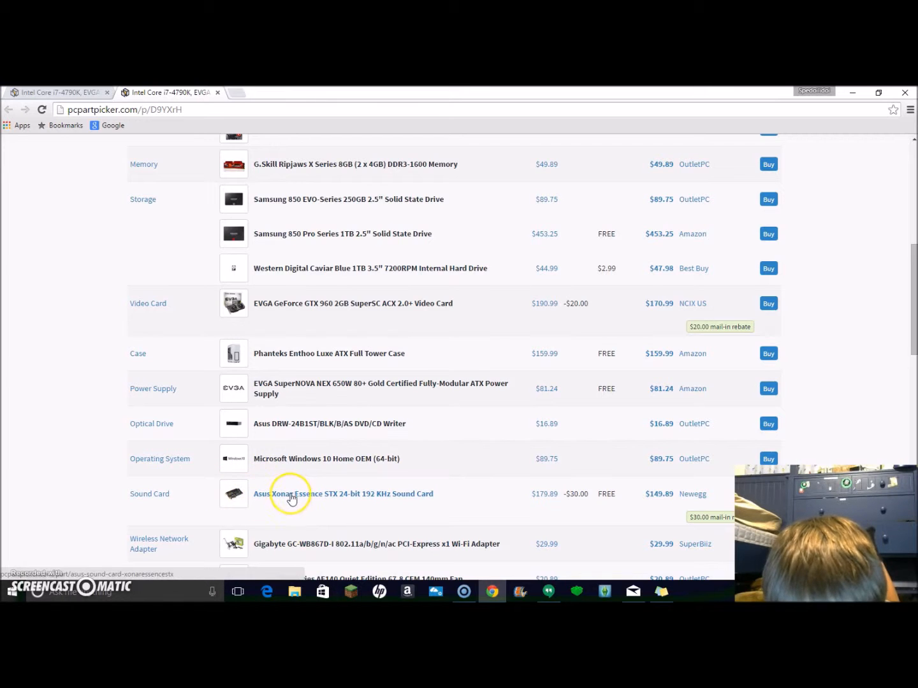
{"action": "scroll", "scroll_direction": "down", "scroll_amount": 3}
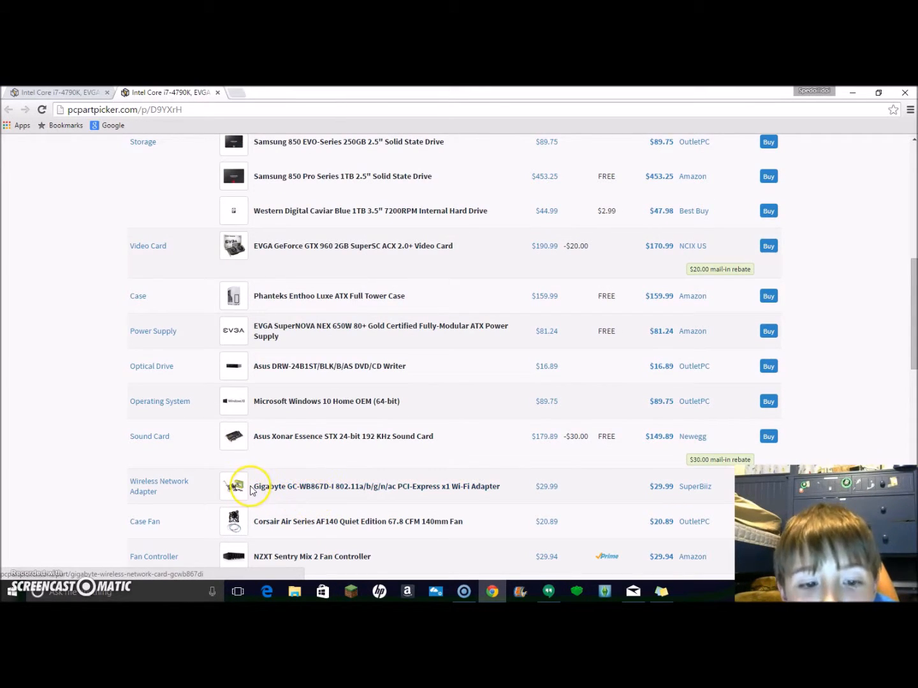
{"action": "mouse_move", "coordinate": [308, 523]}
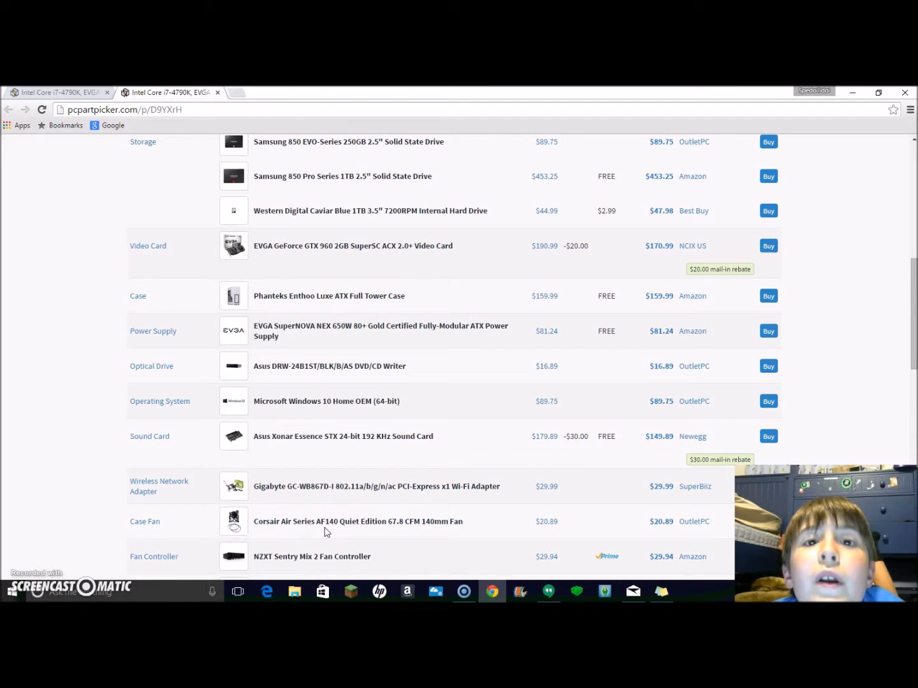
{"action": "mouse_move", "coordinate": [305, 531]}
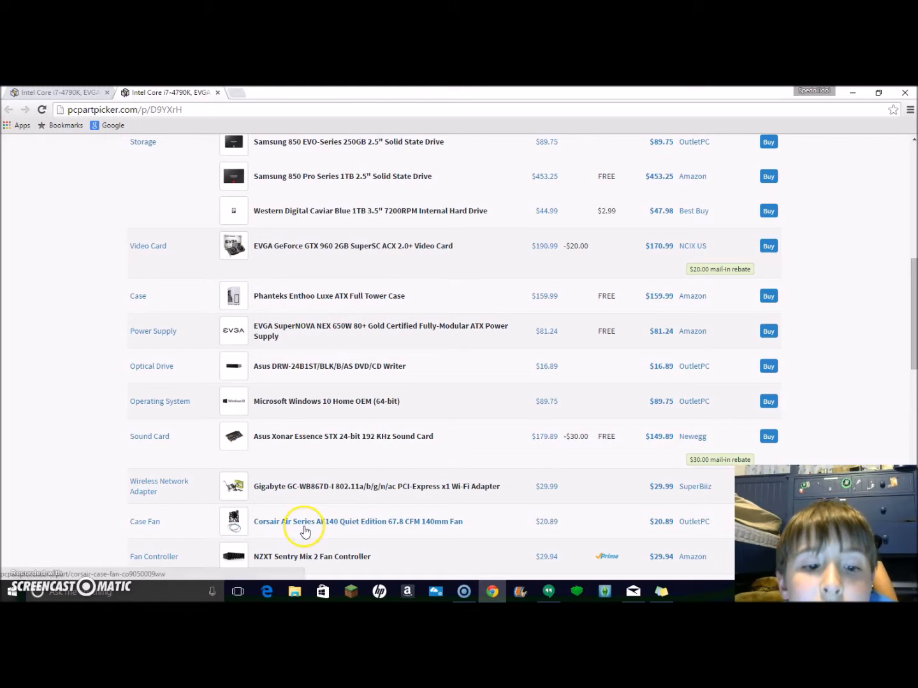
Scroll down to the monitor, keyboard, mouse, headphones and speakers rows
{"action": "scroll", "scroll_direction": "down", "scroll_amount": 3}
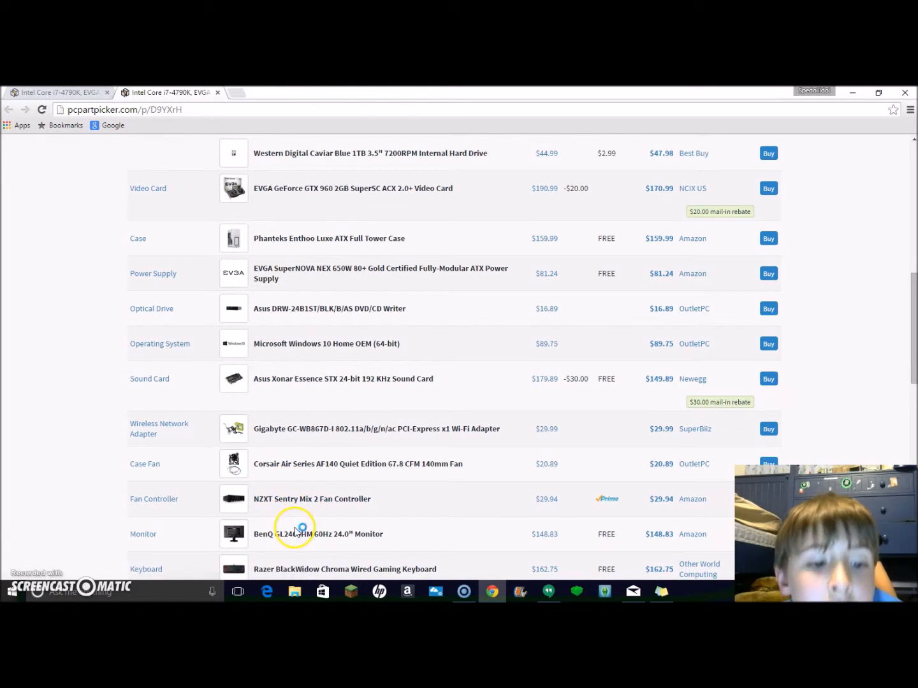
{"action": "scroll", "scroll_direction": "down", "scroll_amount": 3}
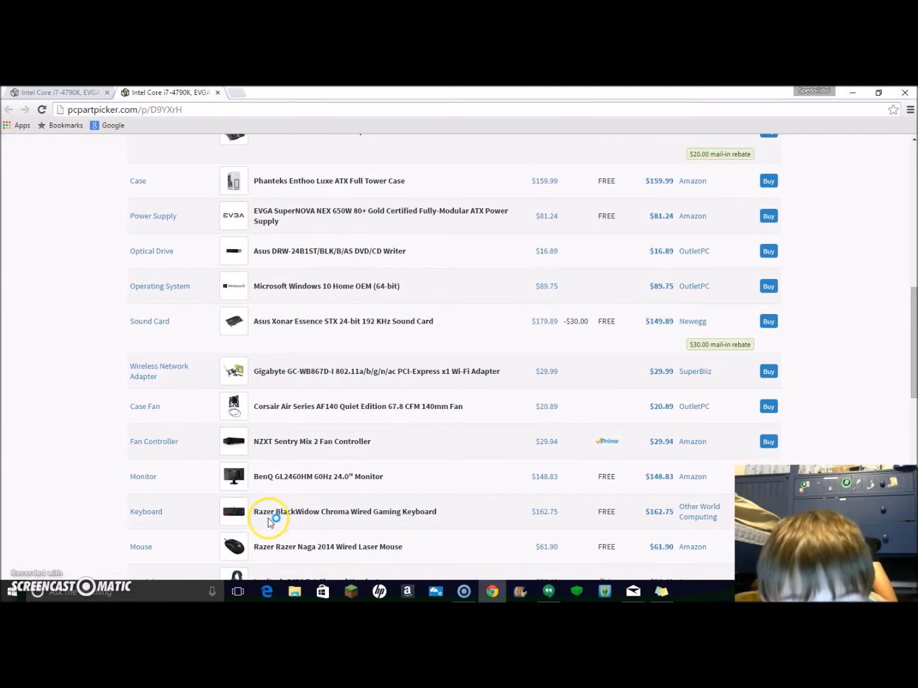
{"action": "mouse_move", "coordinate": [275, 518]}
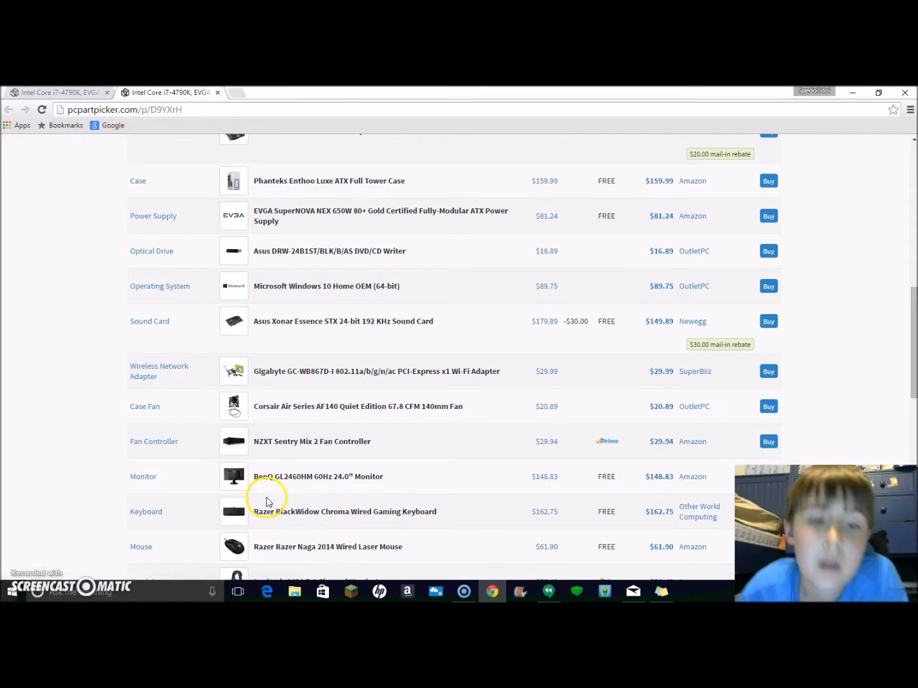
{"action": "mouse_move", "coordinate": [275, 547]}
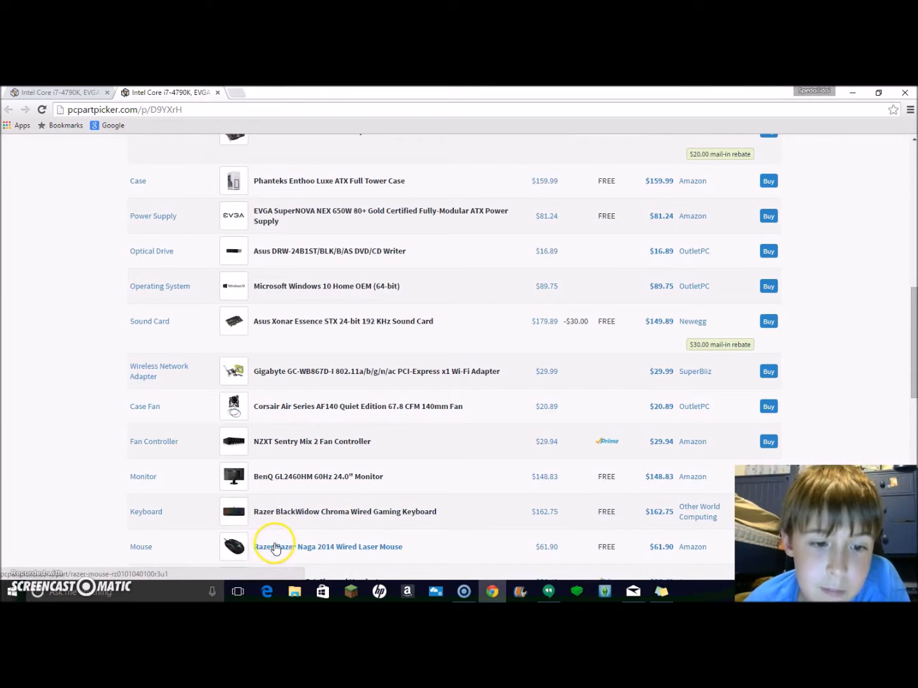
{"action": "scroll", "scroll_direction": "down", "scroll_amount": 3}
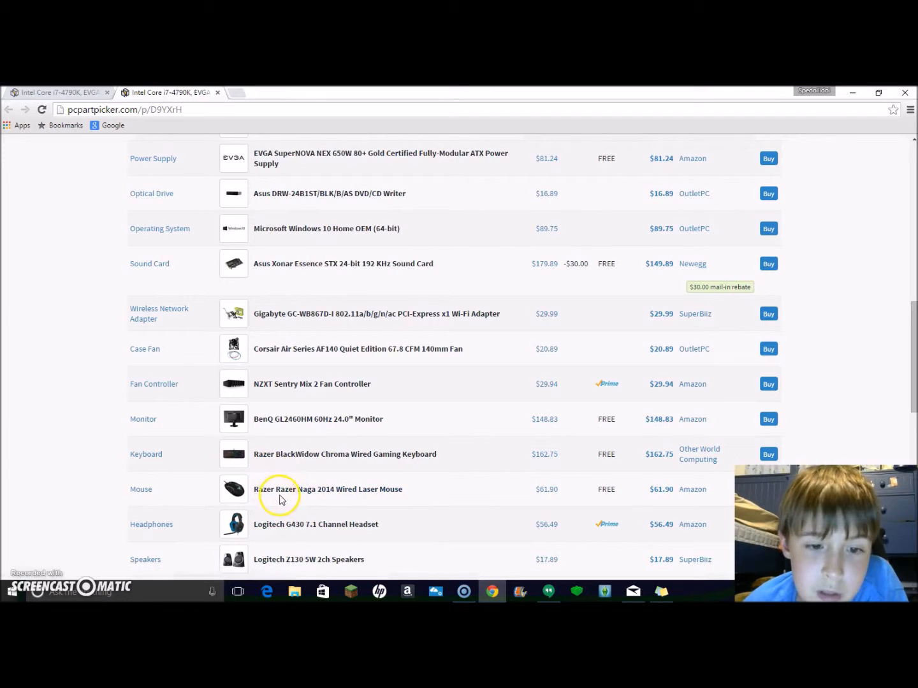
{"action": "mouse_move", "coordinate": [235, 509]}
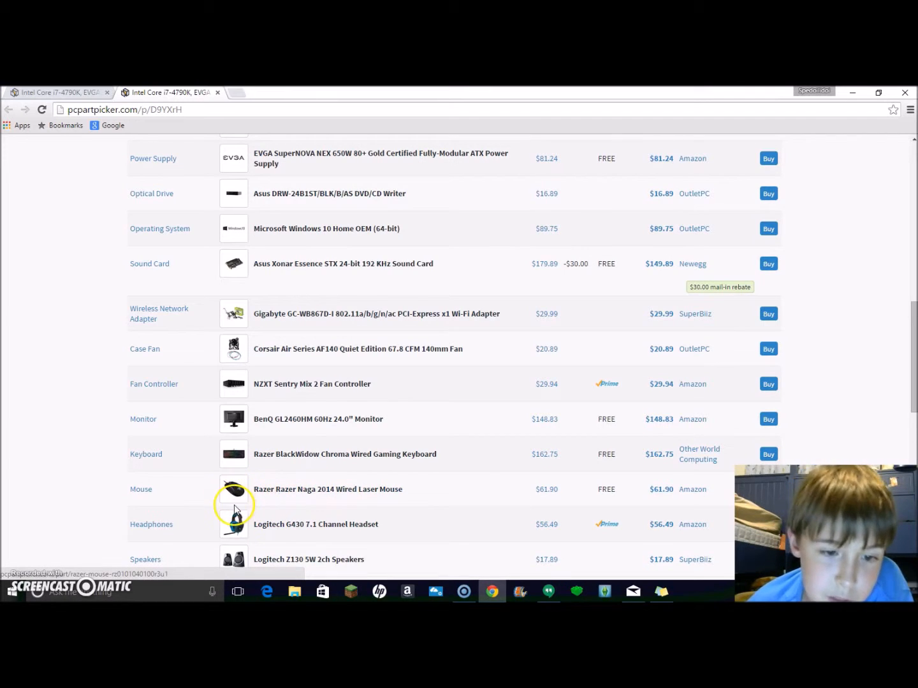
{"action": "mouse_move", "coordinate": [302, 531]}
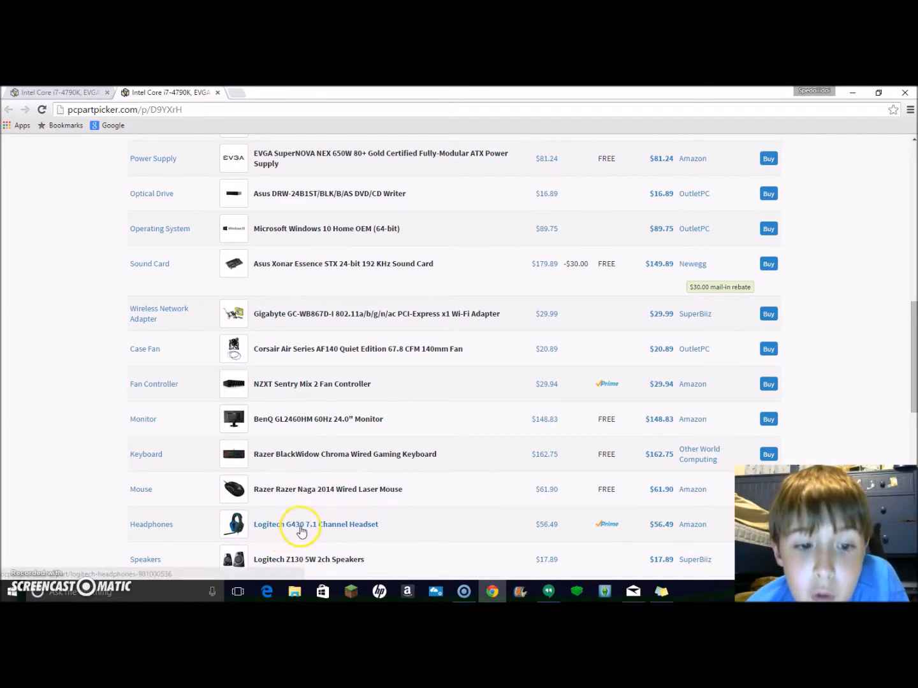
{"action": "scroll", "scroll_direction": "down", "scroll_amount": 3}
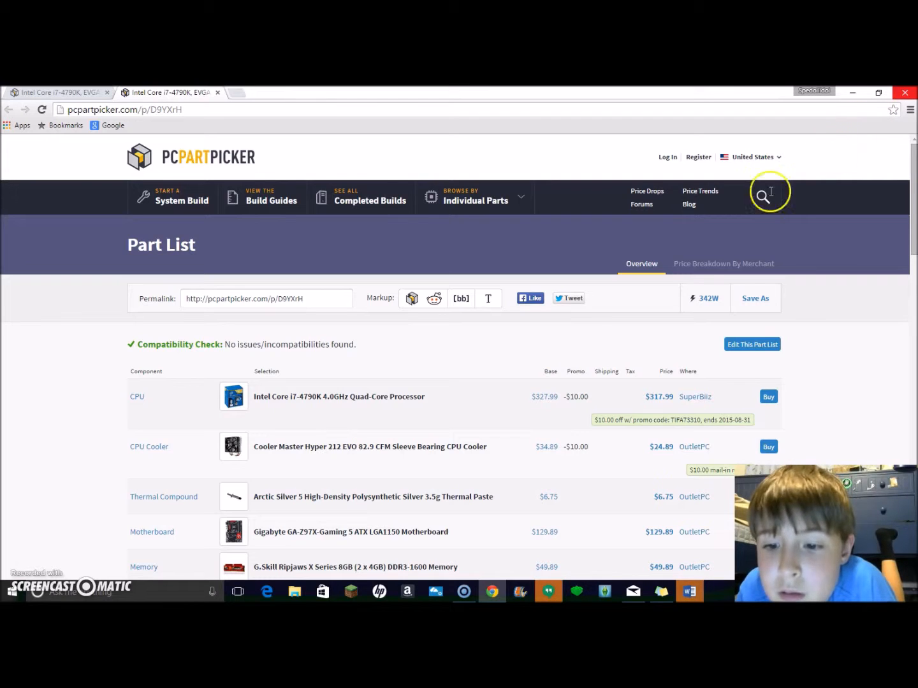
{"action": "mouse_move", "coordinate": [649, 480]}
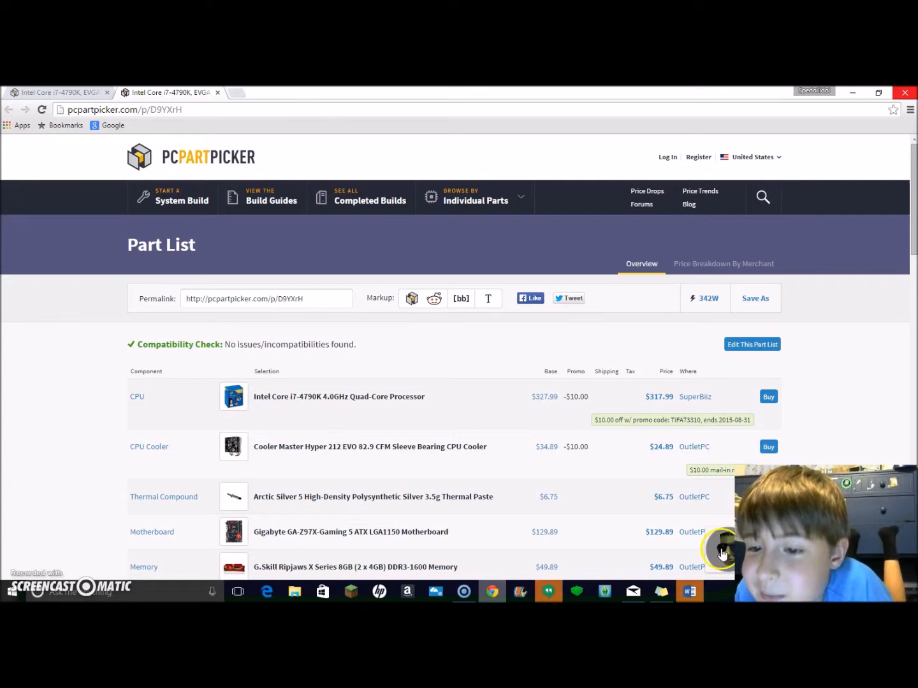
{"action": "mouse_move", "coordinate": [727, 556]}
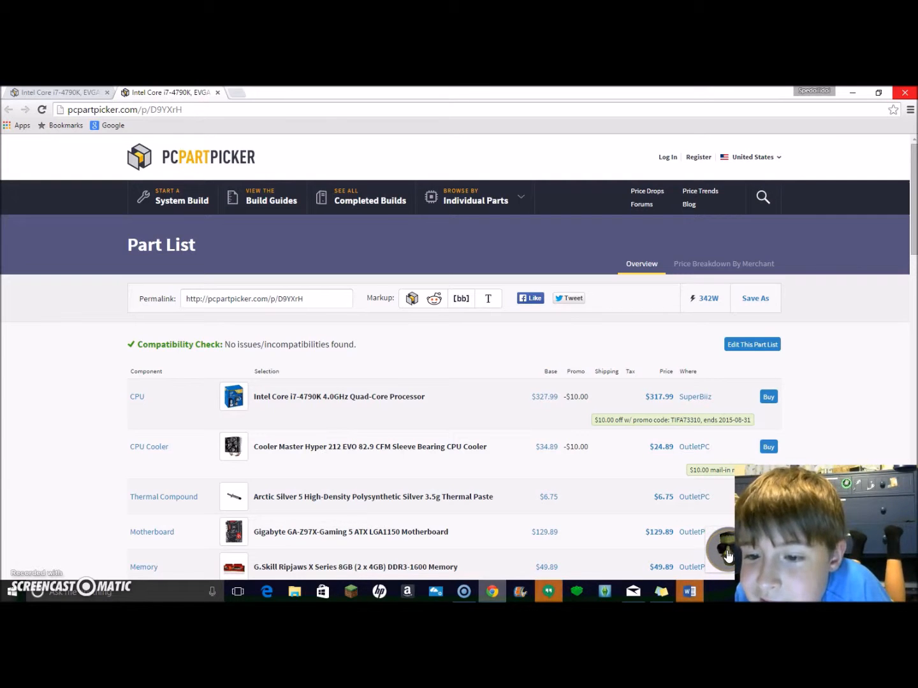